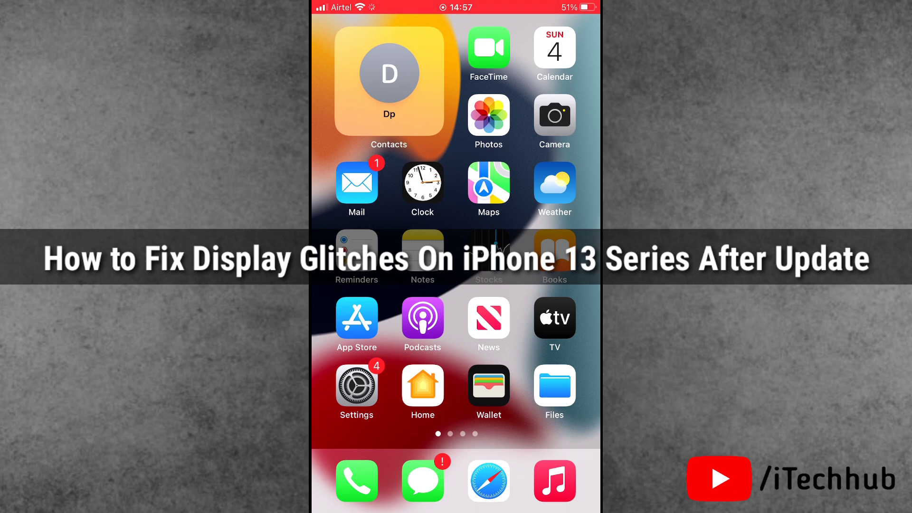
Step: Swipe between Home Screen pages to land on the second page with WhatsApp, Chrome, Spotify and Twitch
scroll("left", 3)
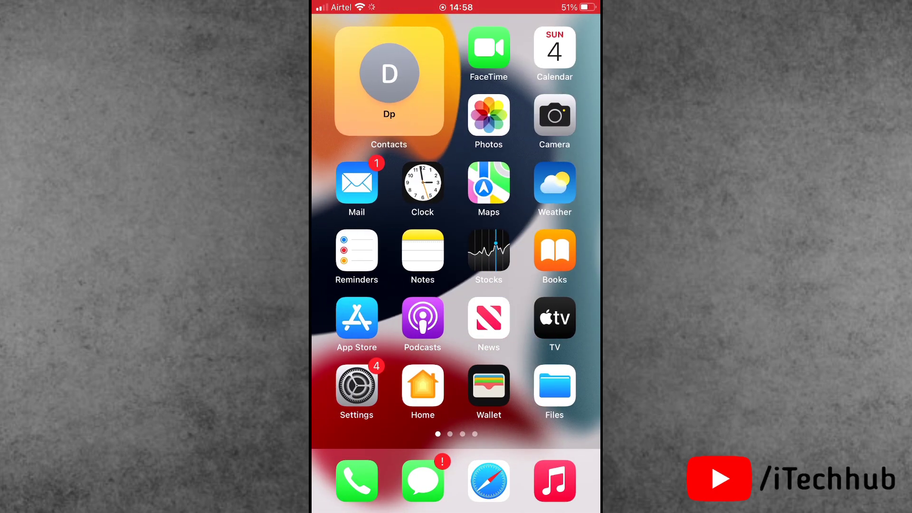
scroll("left", 3)
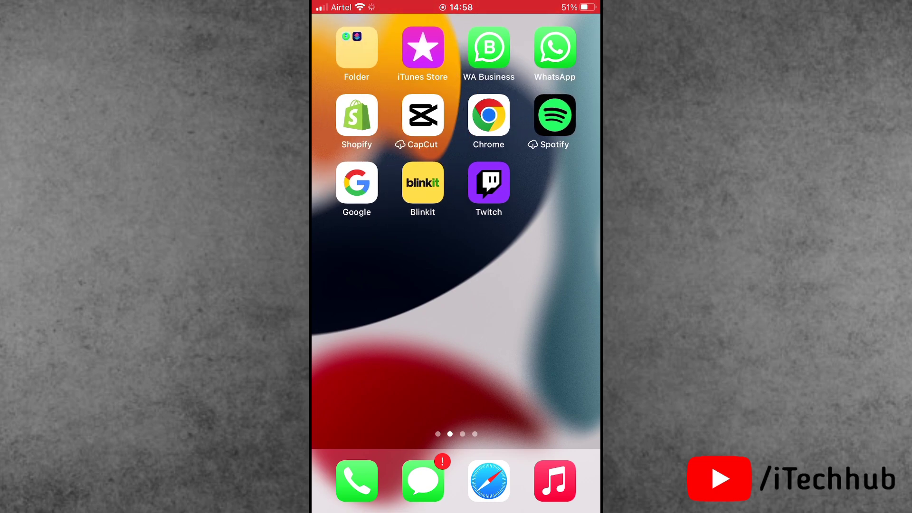
scroll("right", 3)
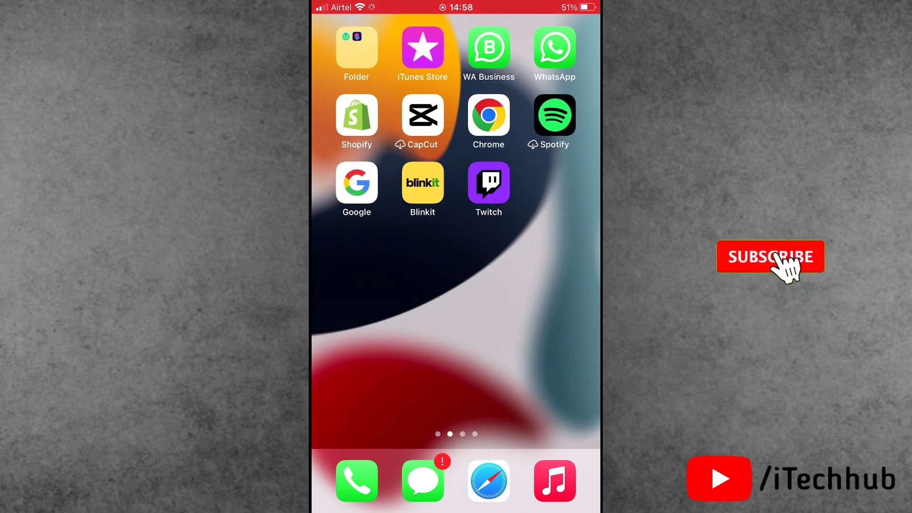
left_click(769, 257)
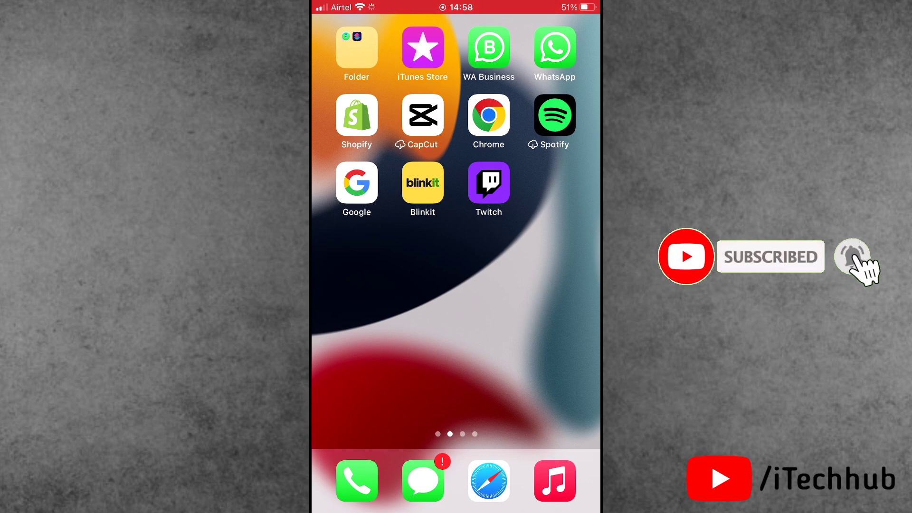
left_click(851, 256)
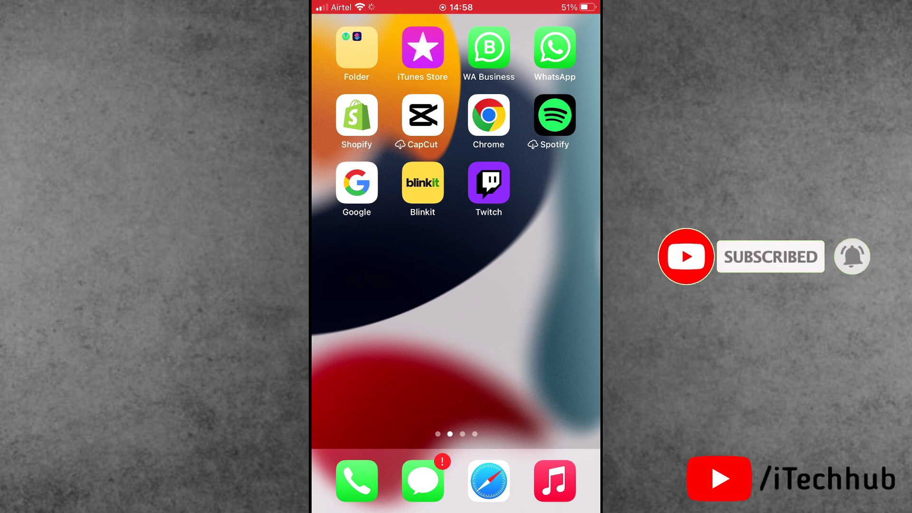